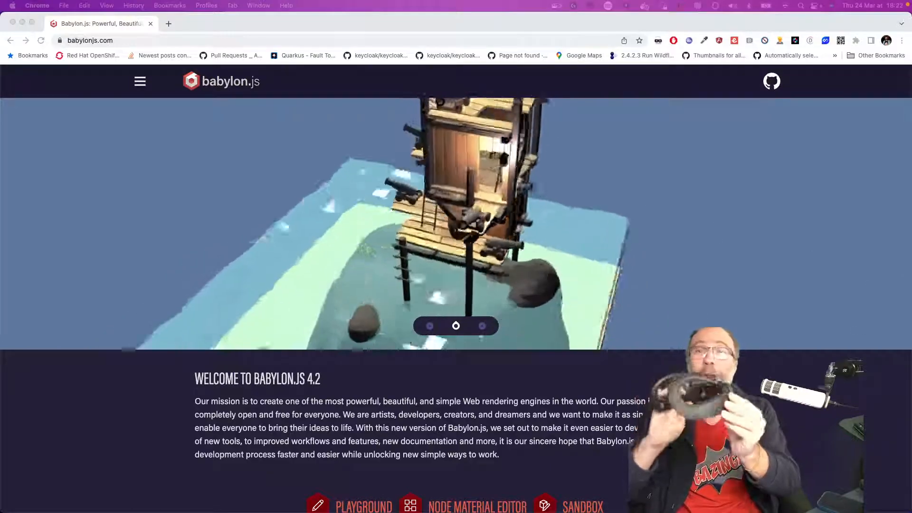
Browse the Babylon.js showcase scenes, then start a new tab for localhost:8080
left_click(482, 326)
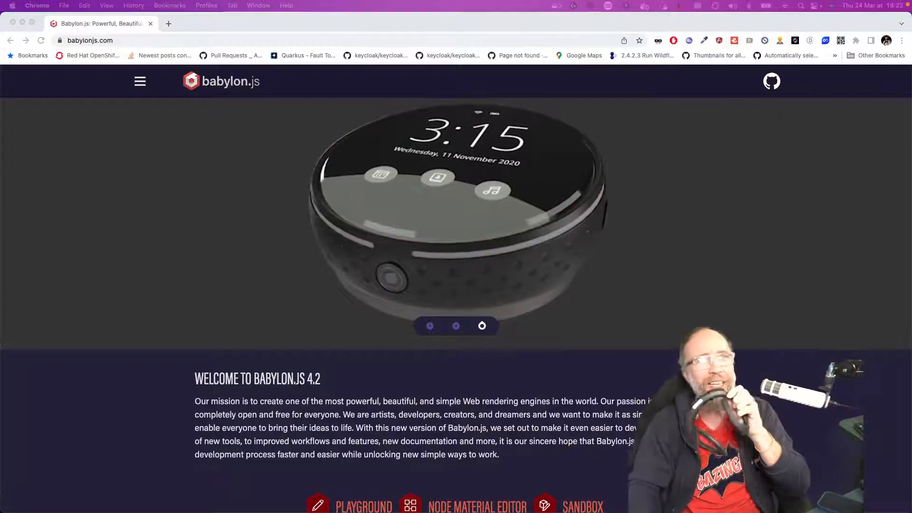
left_click(429, 326)
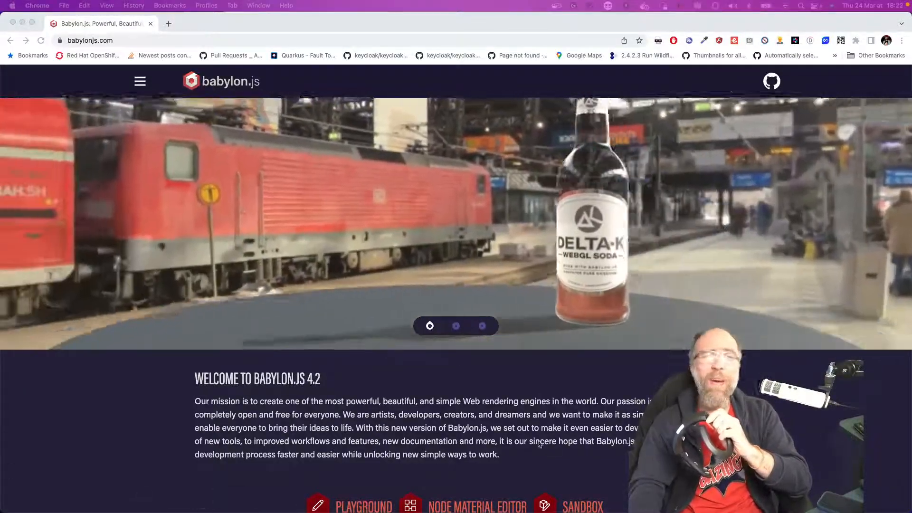
left_click(456, 326)
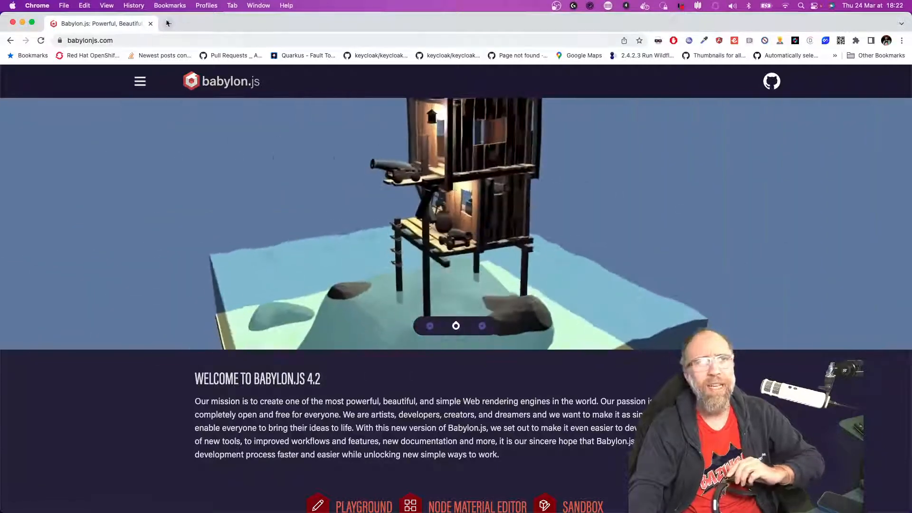
left_click(281, 23)
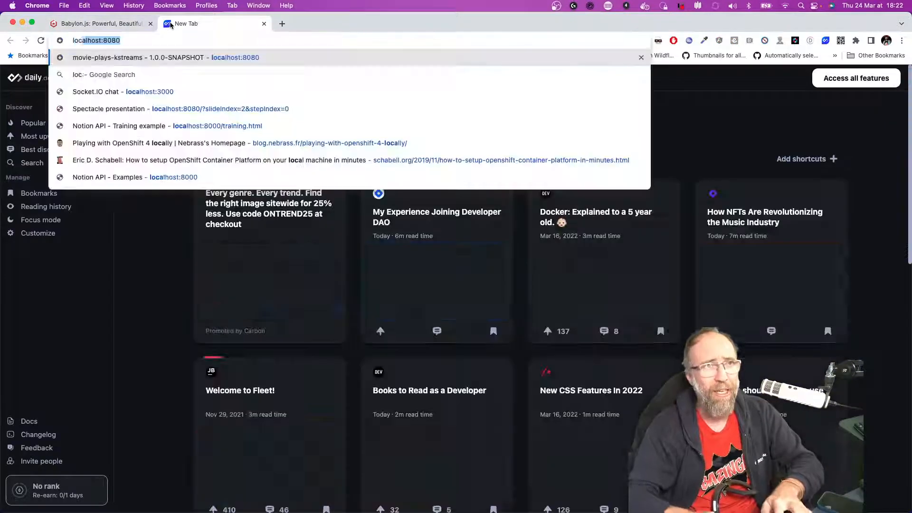